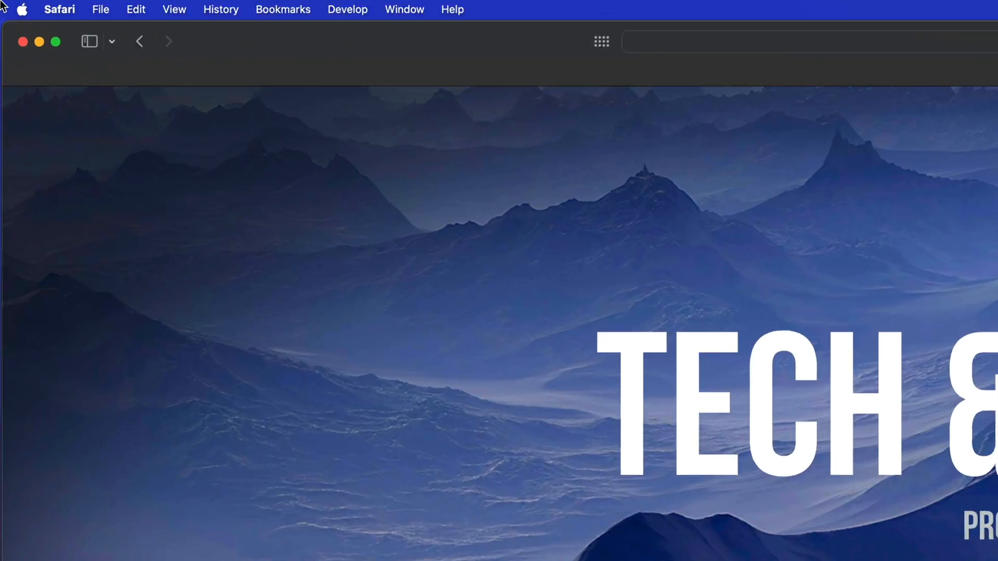
# - Bring up the Apple menu showing the App Store entry with 8 updates
pyautogui.click(22, 9)
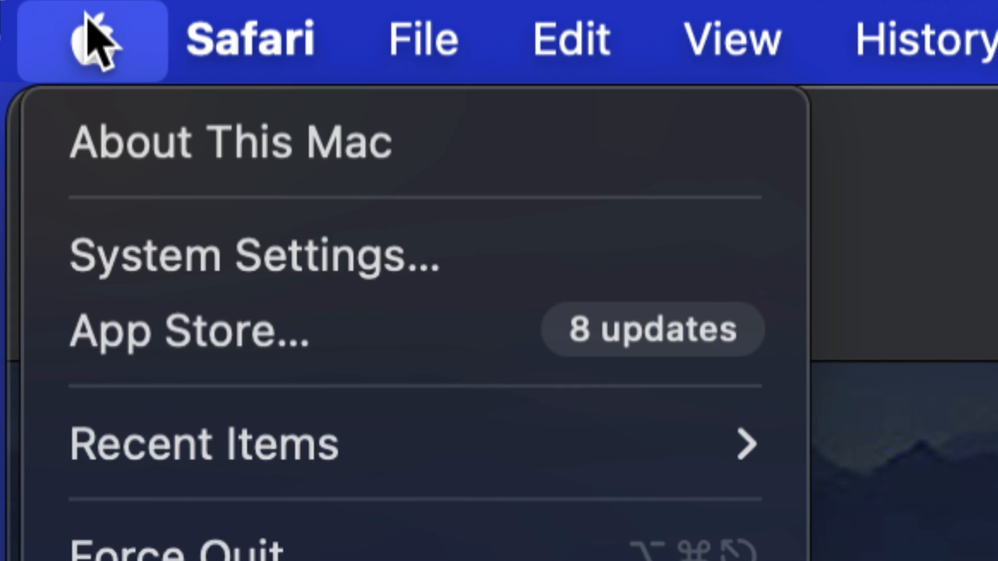
pyautogui.moveTo(347, 331)
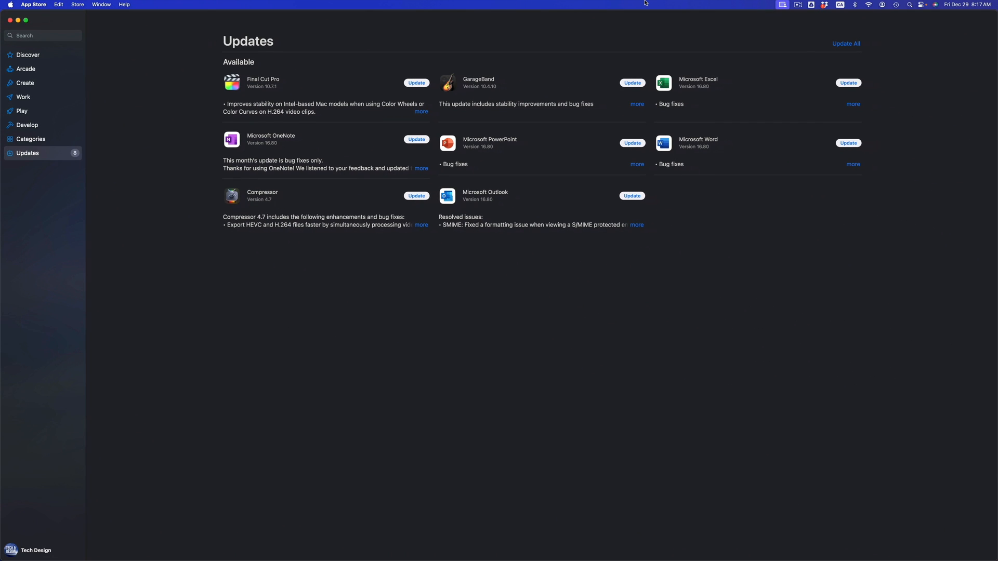
pyautogui.moveTo(2, 301)
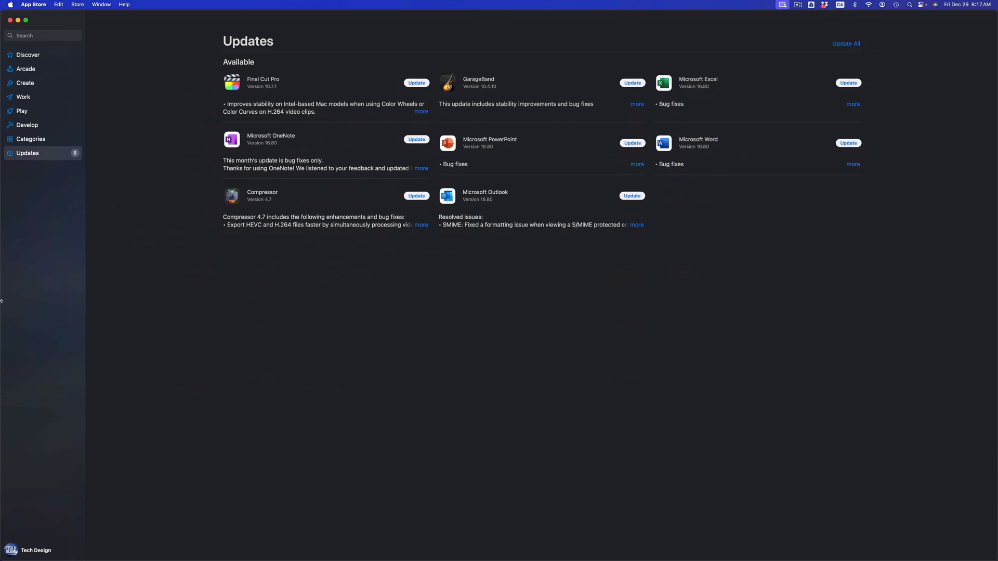
pyautogui.moveTo(10, 164)
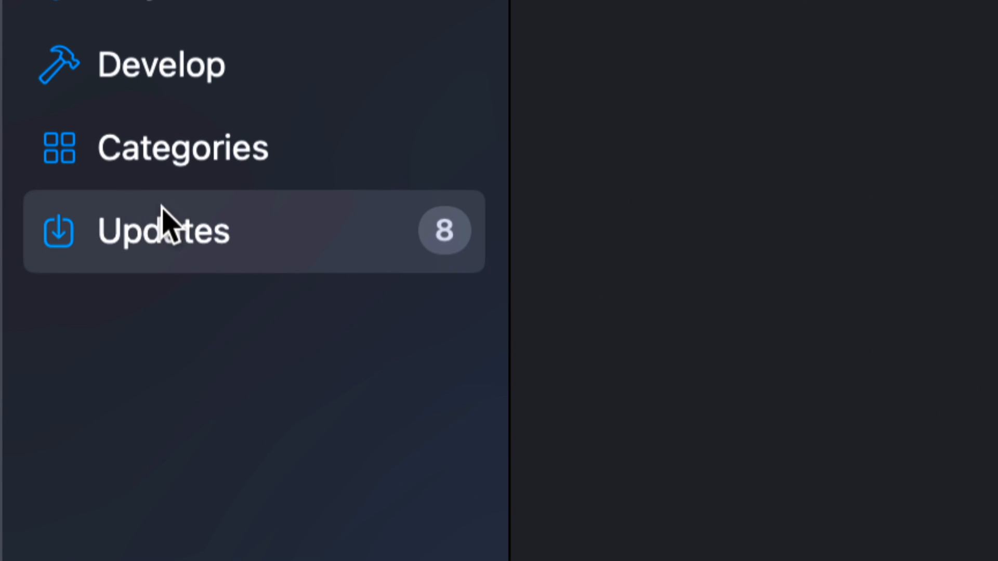
# - Show the Updates page listing eight apps including Final Cut Pro and GarageBand
pyautogui.click(128, 231)
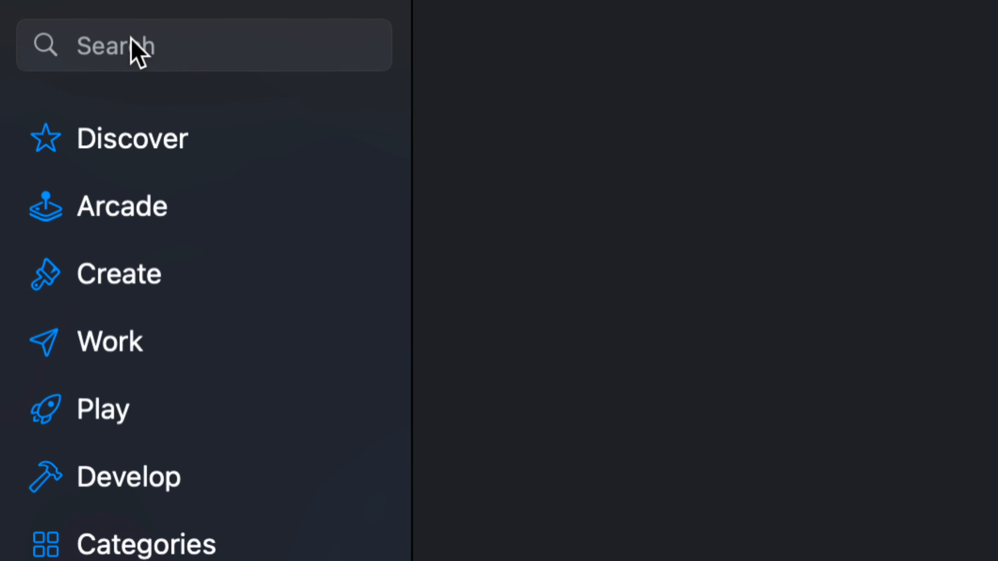
# - Search the store for 'final cut pro' via the suggestion, then return to the pending updates list
pyautogui.write('final c')
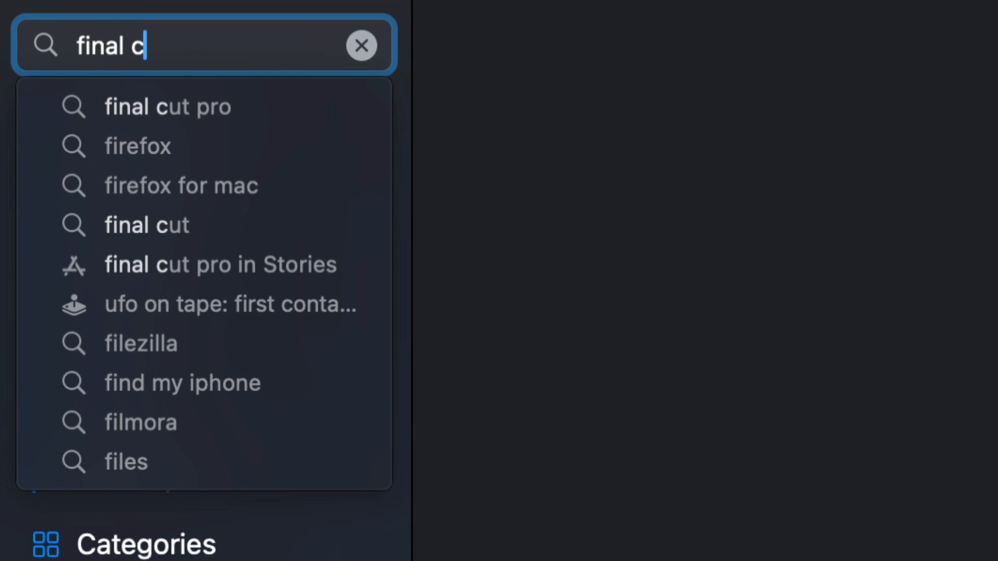
pyautogui.click(167, 106)
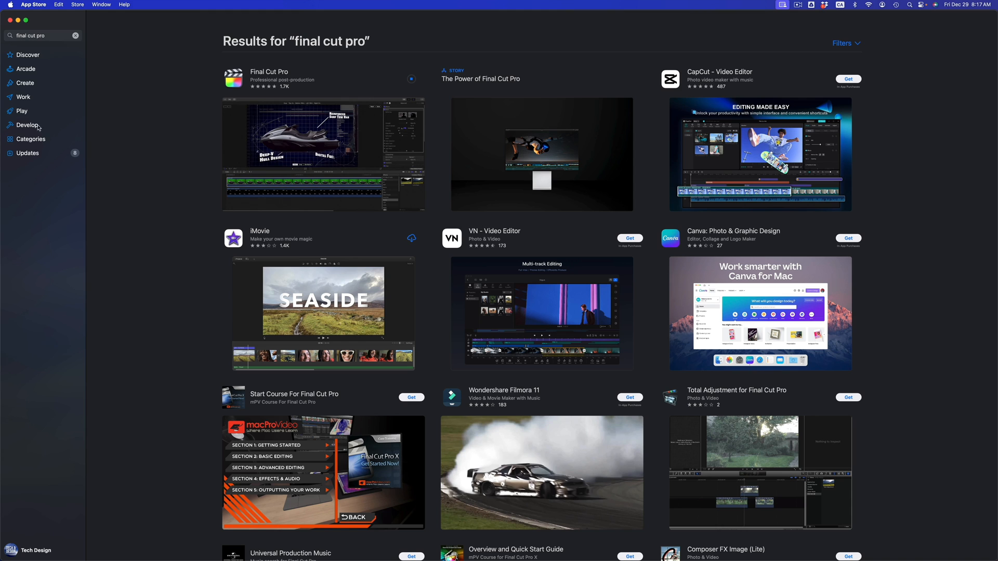
pyautogui.click(28, 152)
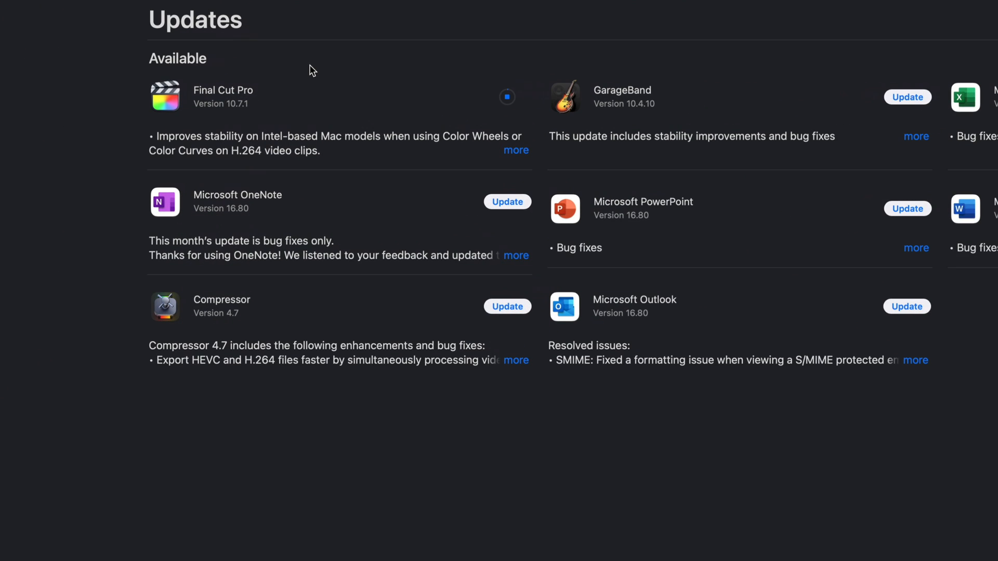
pyautogui.moveTo(515, 155)
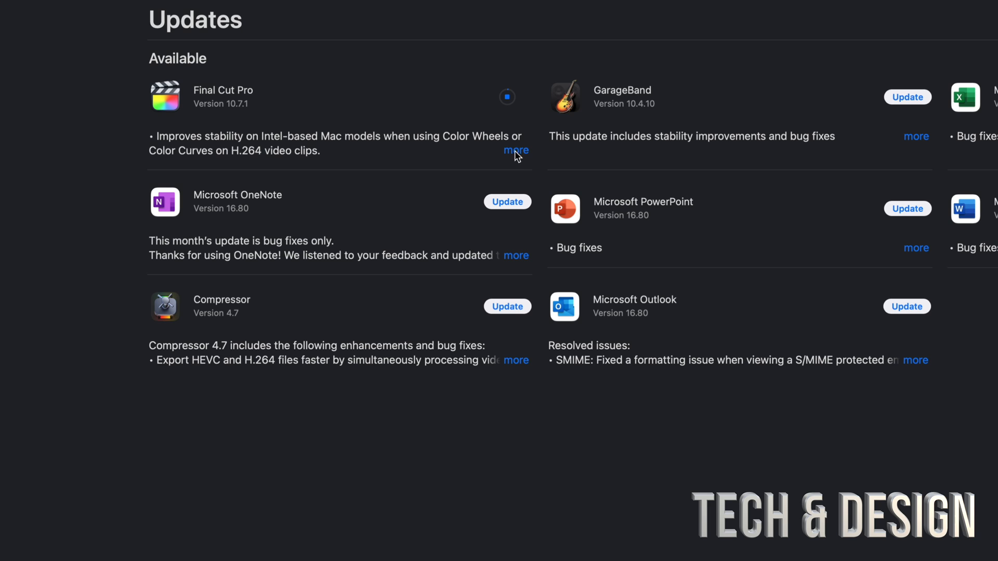
pyautogui.moveTo(474, 137)
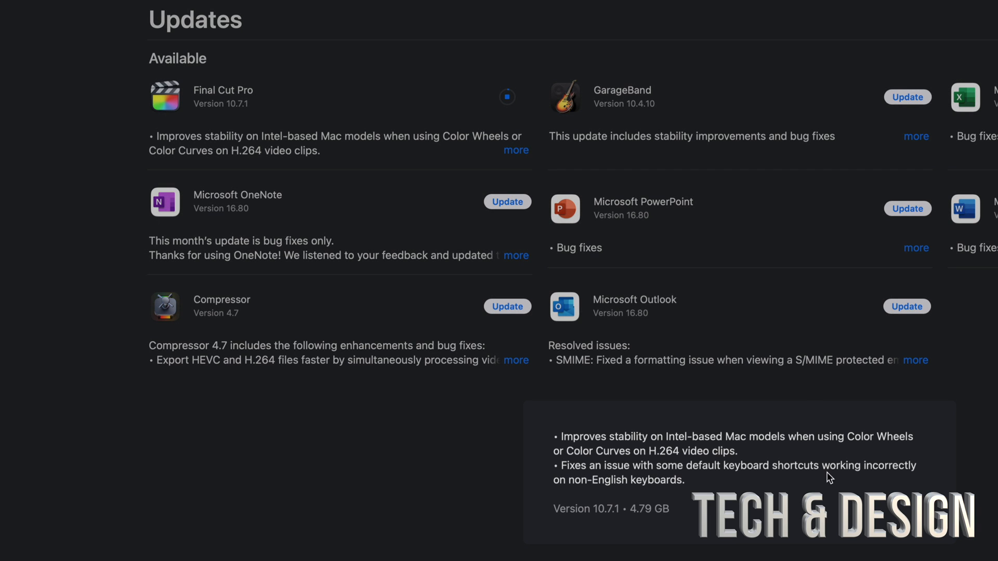
# - Expand the GarageBand update notes and start the Compressor update
pyautogui.scroll(3)
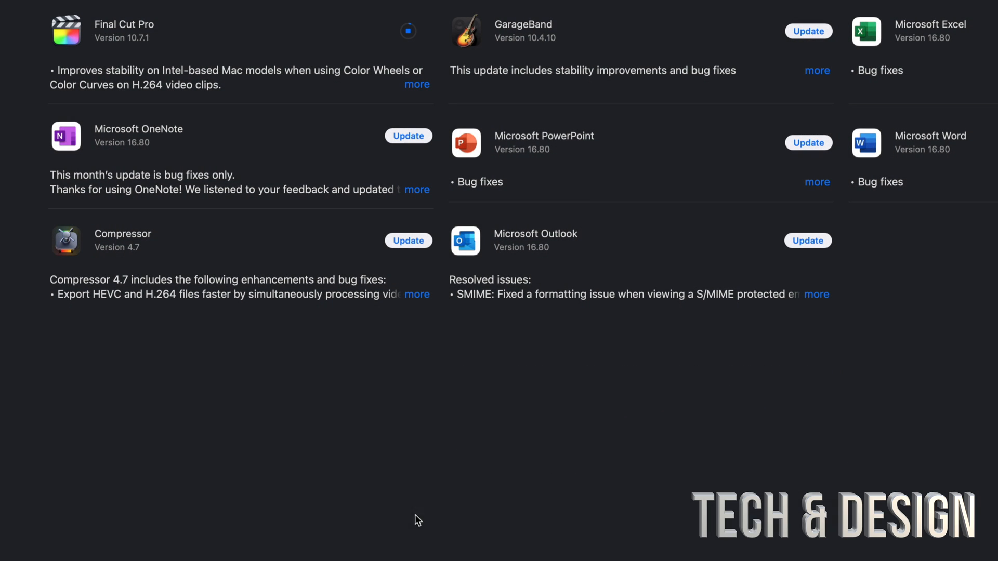
pyautogui.click(817, 104)
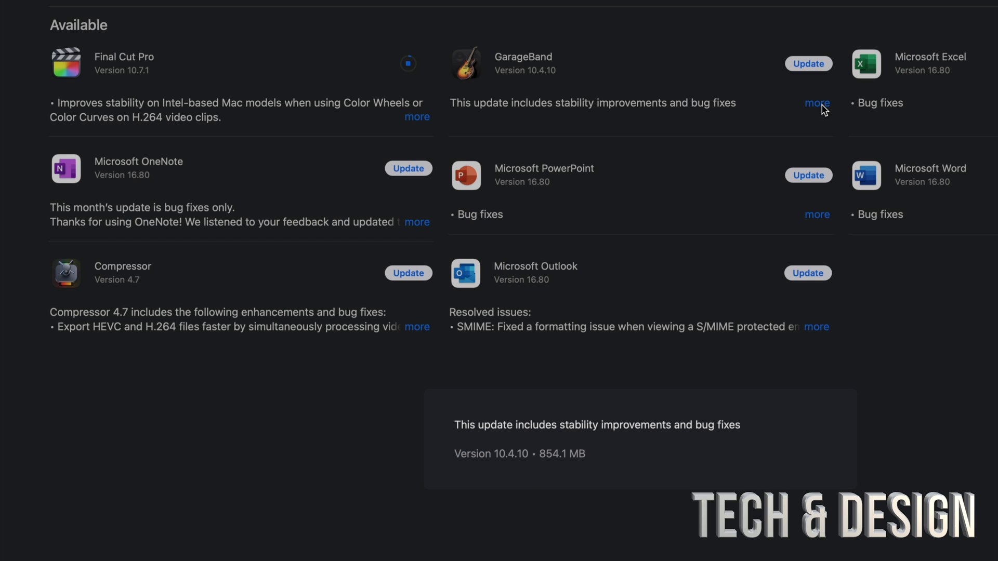
pyautogui.moveTo(247, 461)
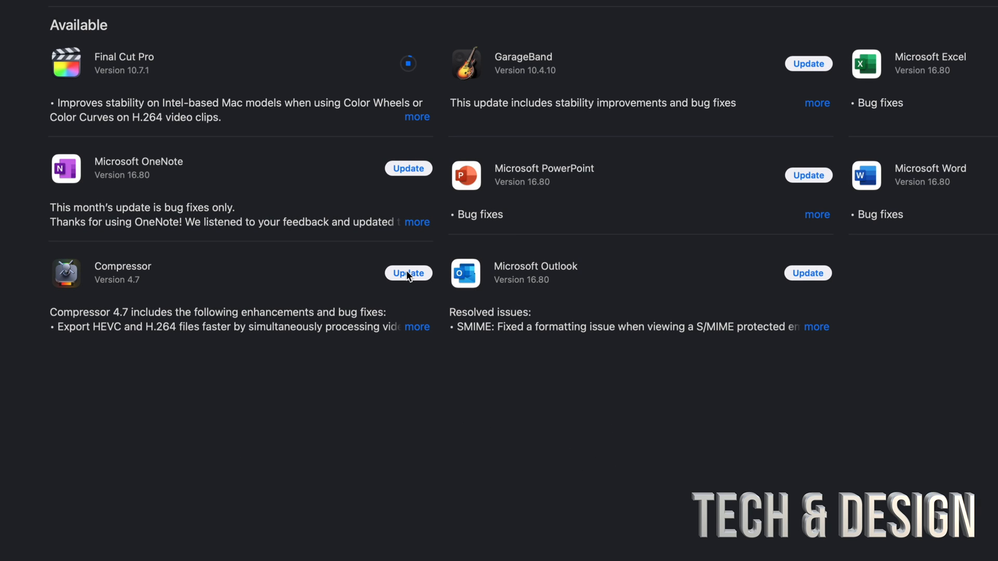
pyautogui.click(417, 327)
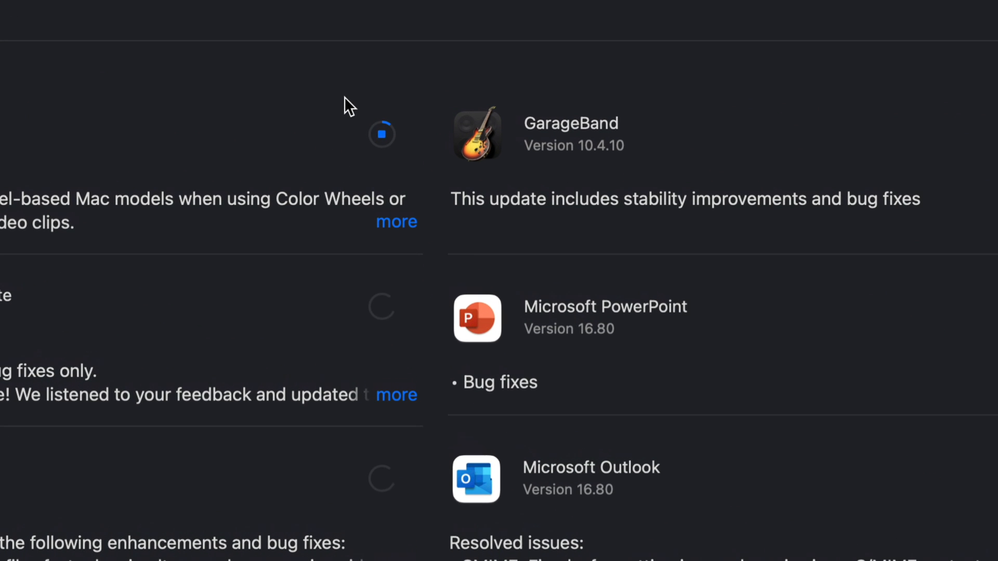
pyautogui.moveTo(391, 150)
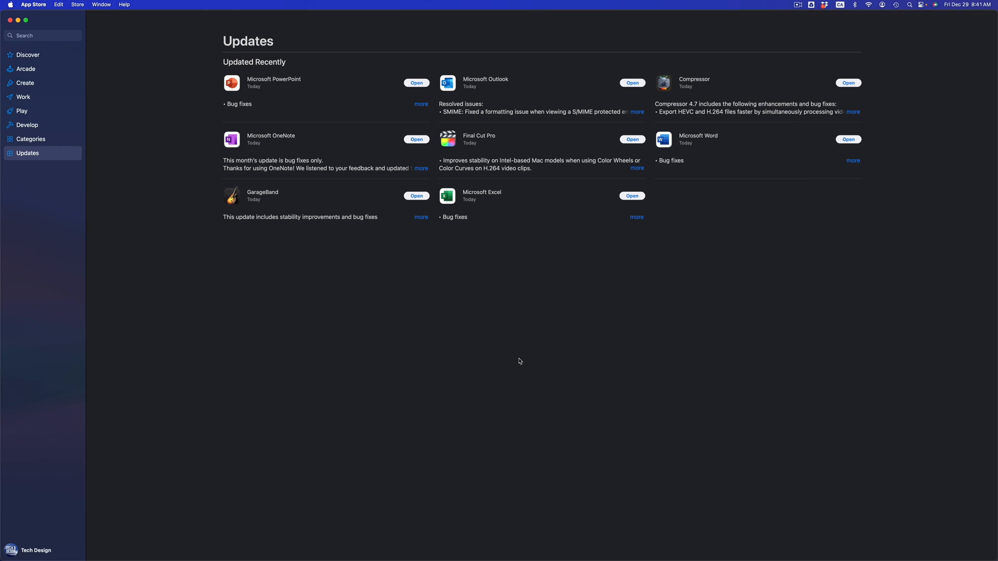
pyautogui.moveTo(525, 184)
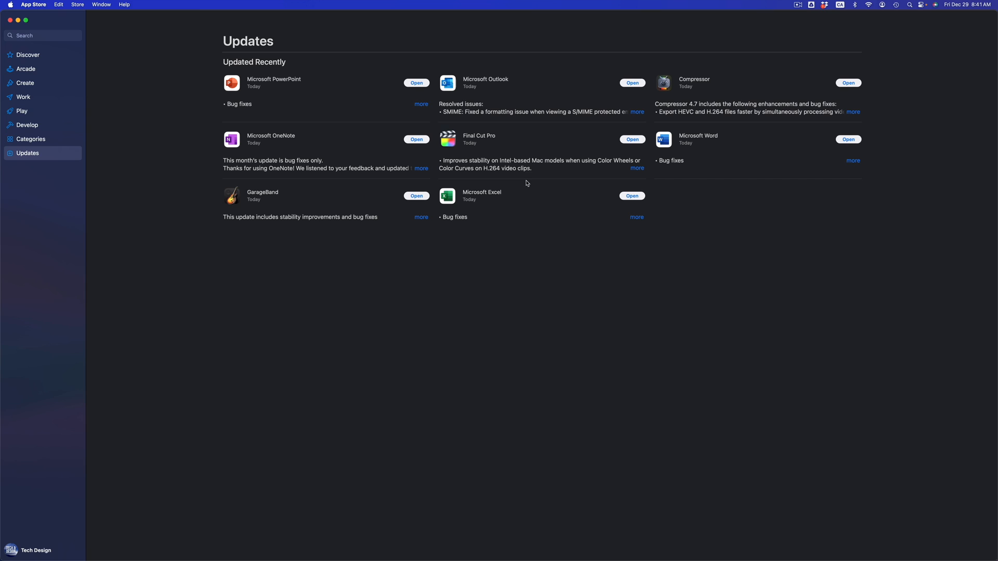